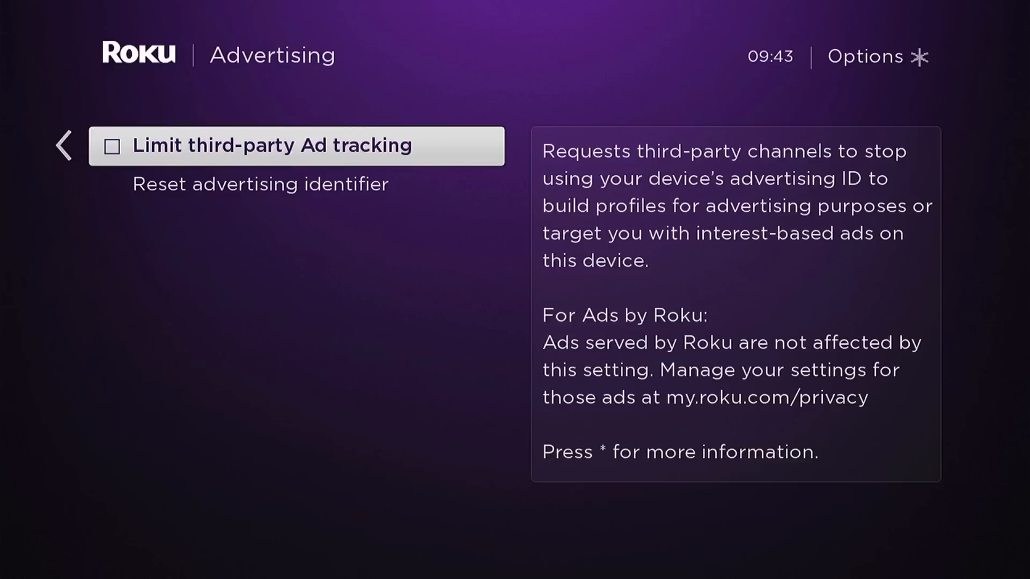
# - Enable 'Limit third-party Ad tracking' in the Advertising settings
pyautogui.click(297, 145)
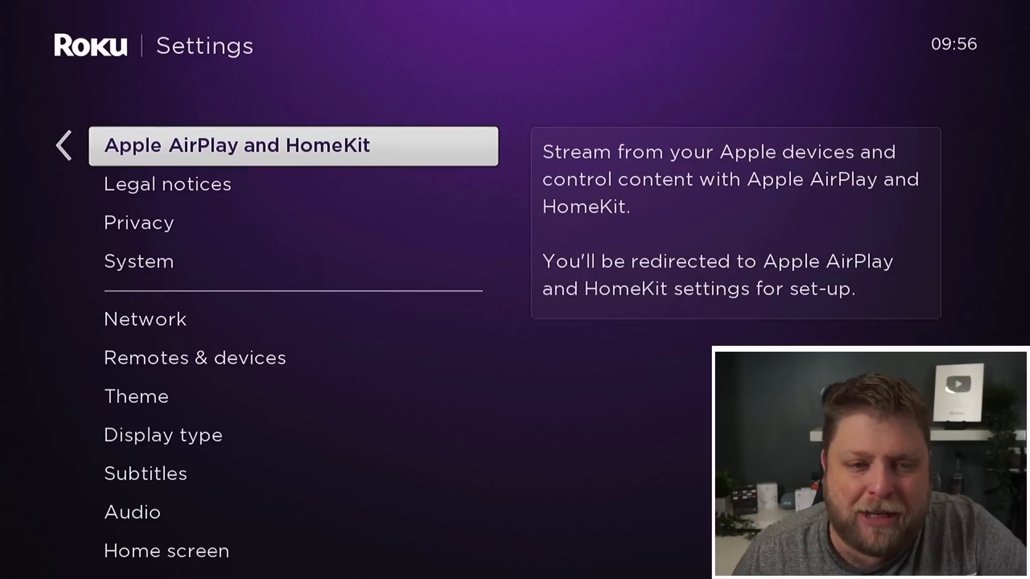
# - Return to the Roku home screen showing Netflix, Prime Video and Disney+
pyautogui.press('Home')
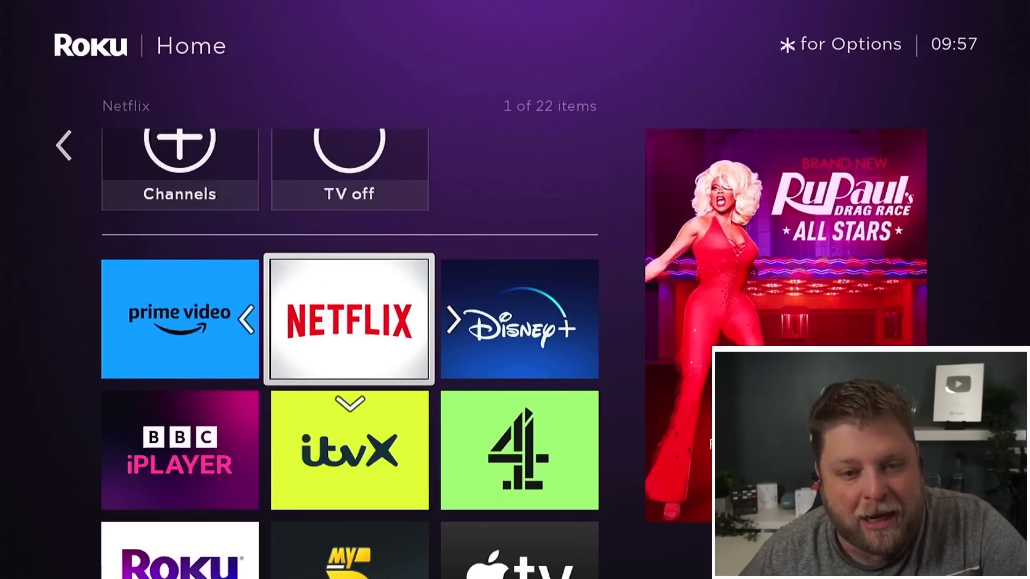